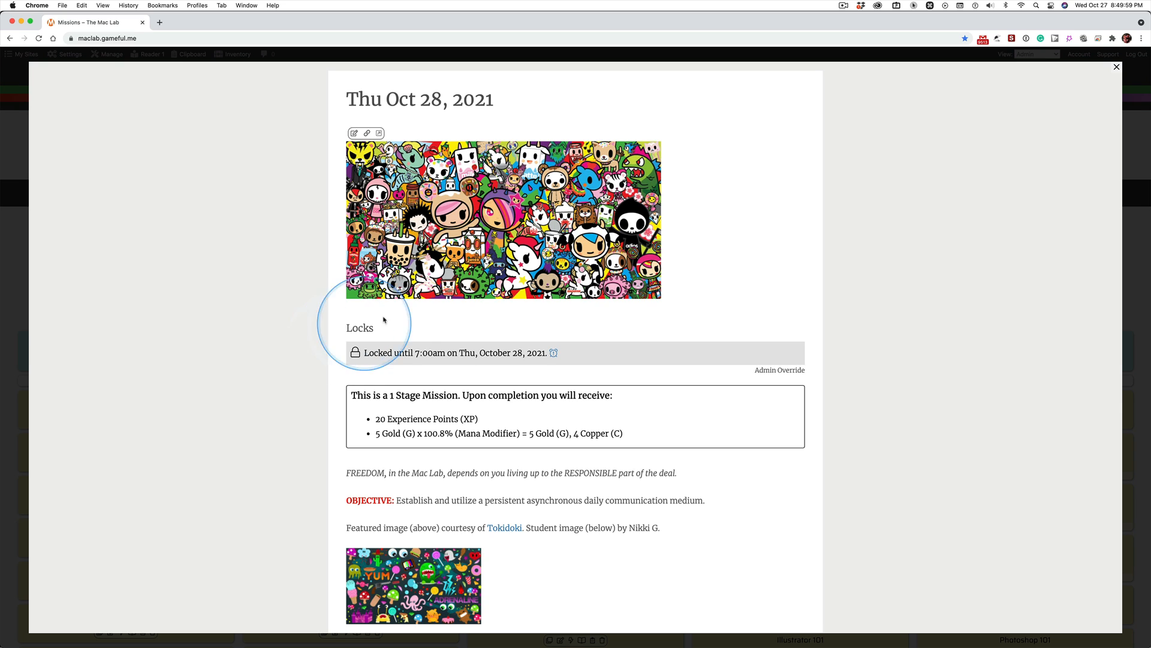
mouse_move(341, 310)
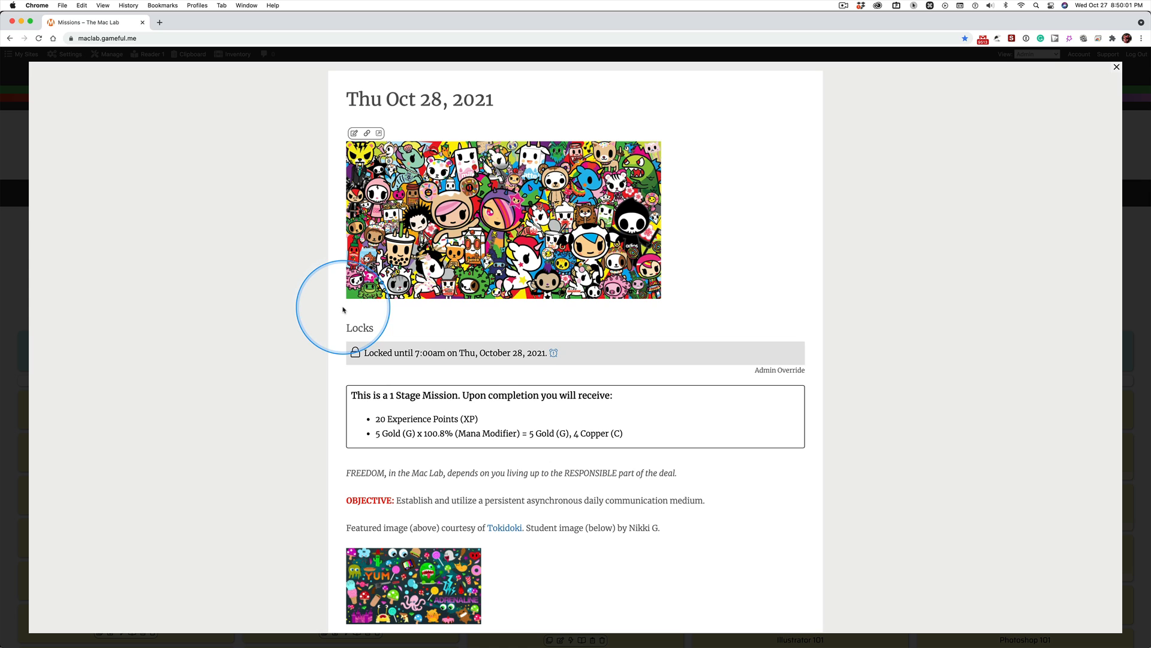
View the featured Tokidoki artwork enlarged in the lightbox over the Thu Oct 28, 2021 mission.
click(502, 218)
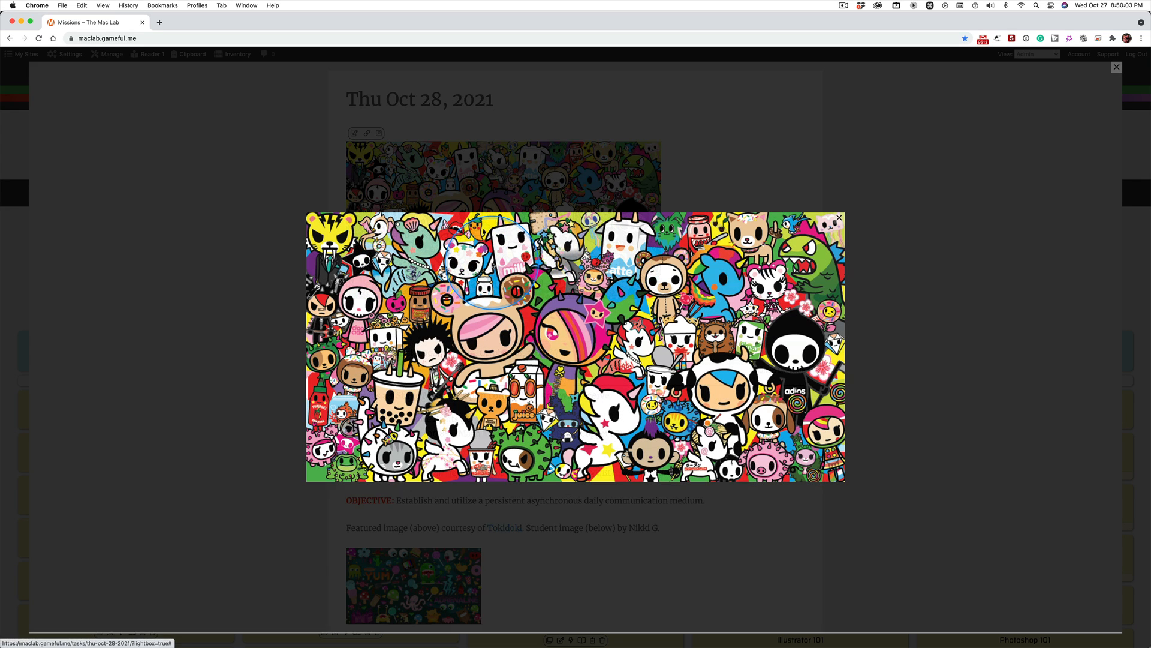
mouse_move(311, 352)
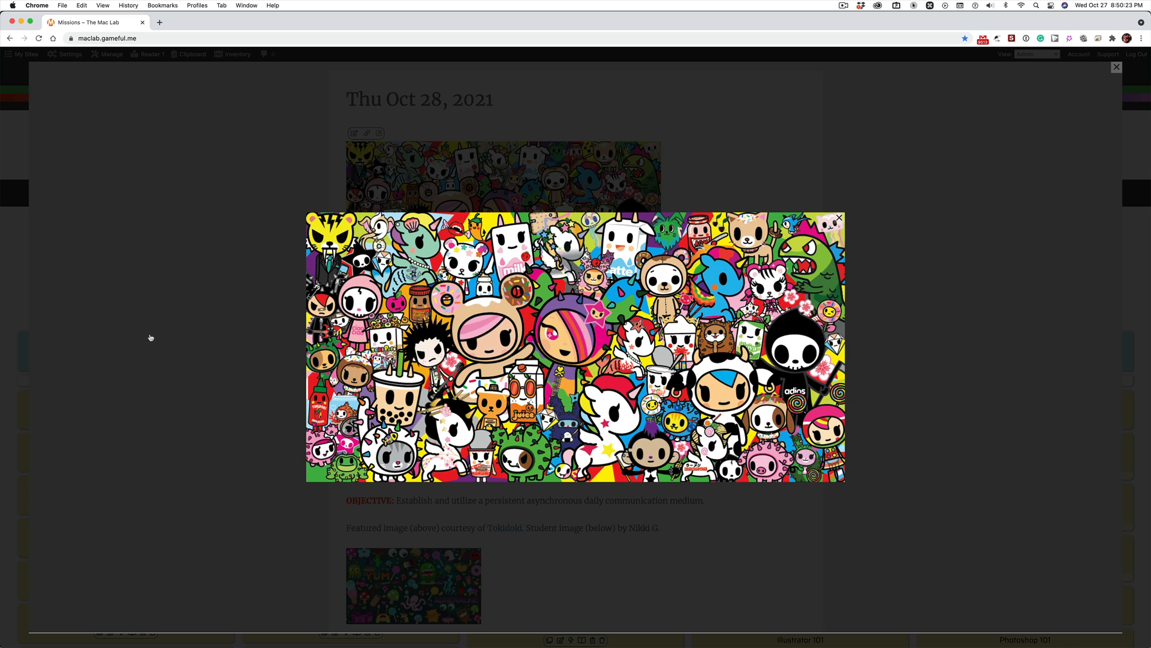
click(154, 338)
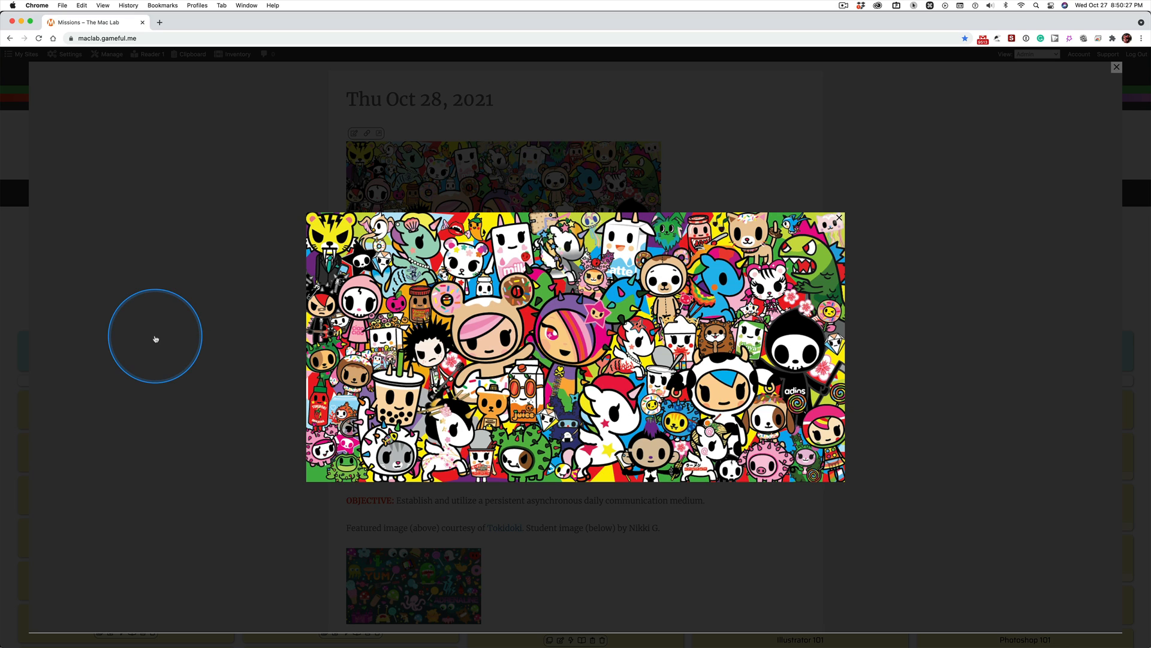
mouse_move(329, 317)
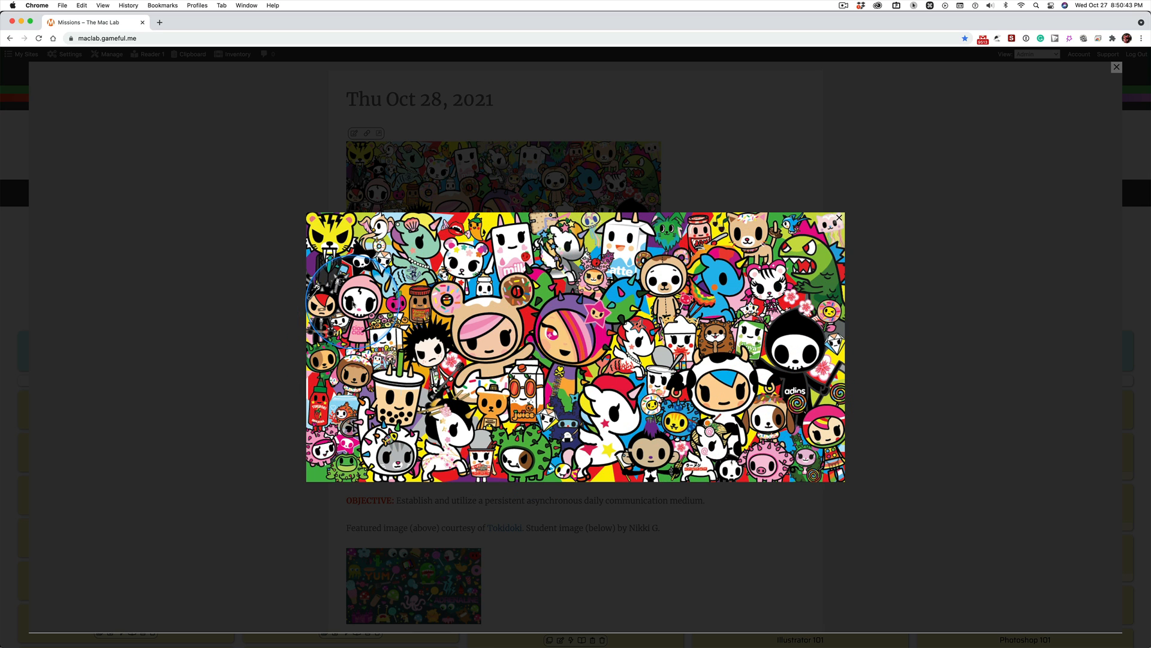
click(838, 218)
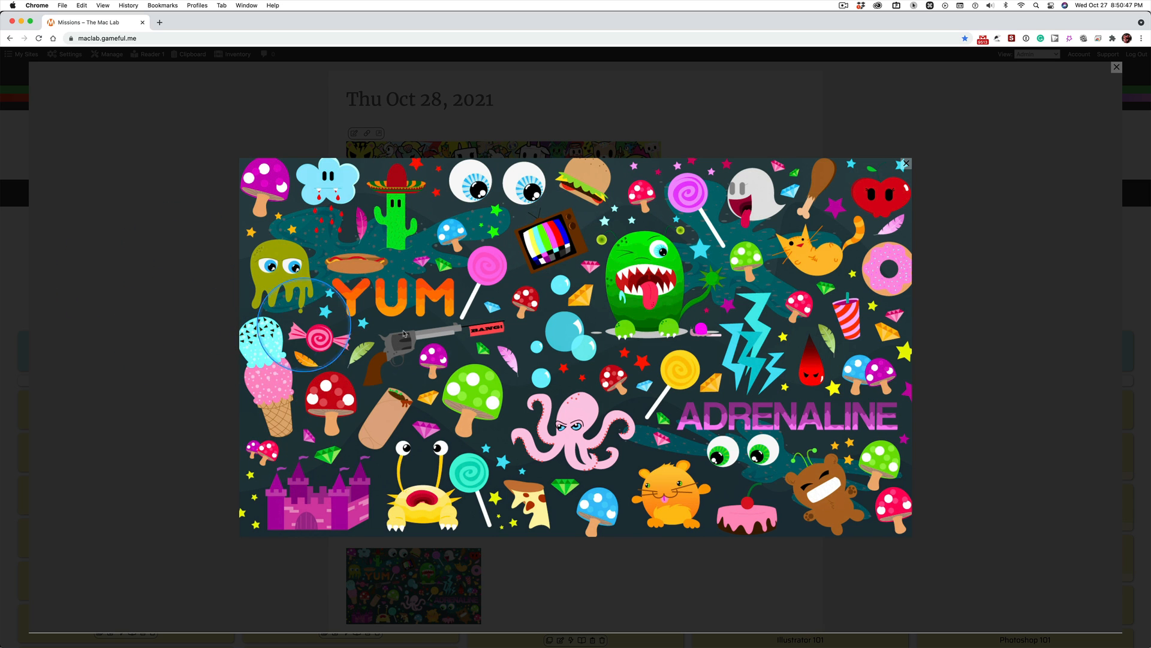
mouse_move(403, 360)
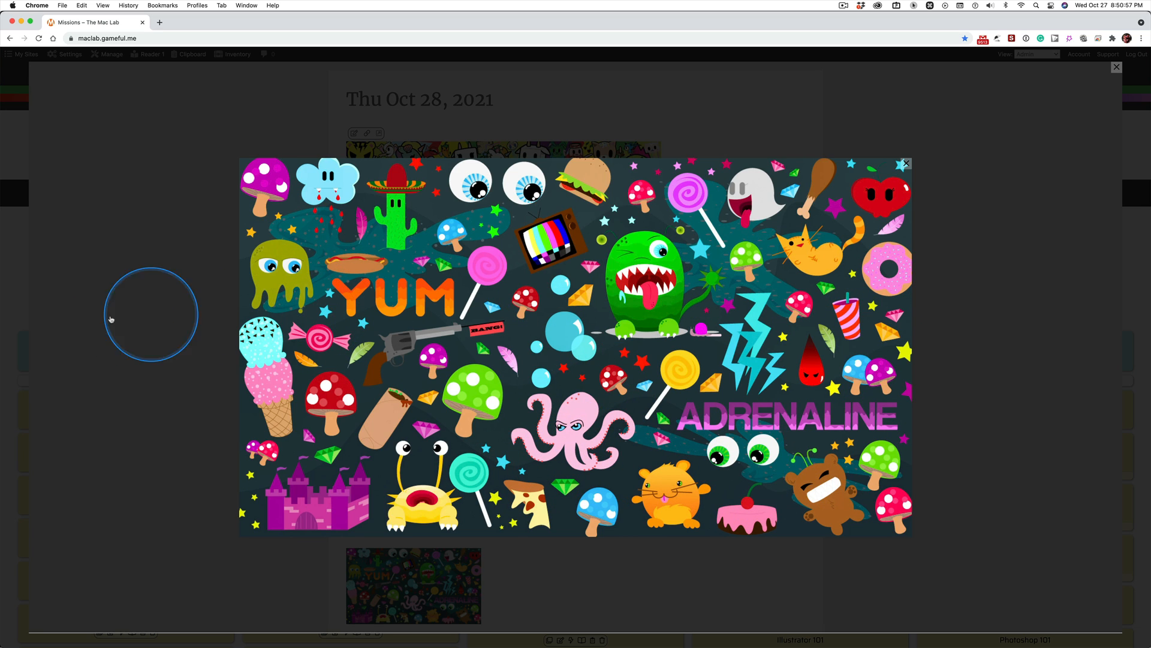
mouse_move(108, 322)
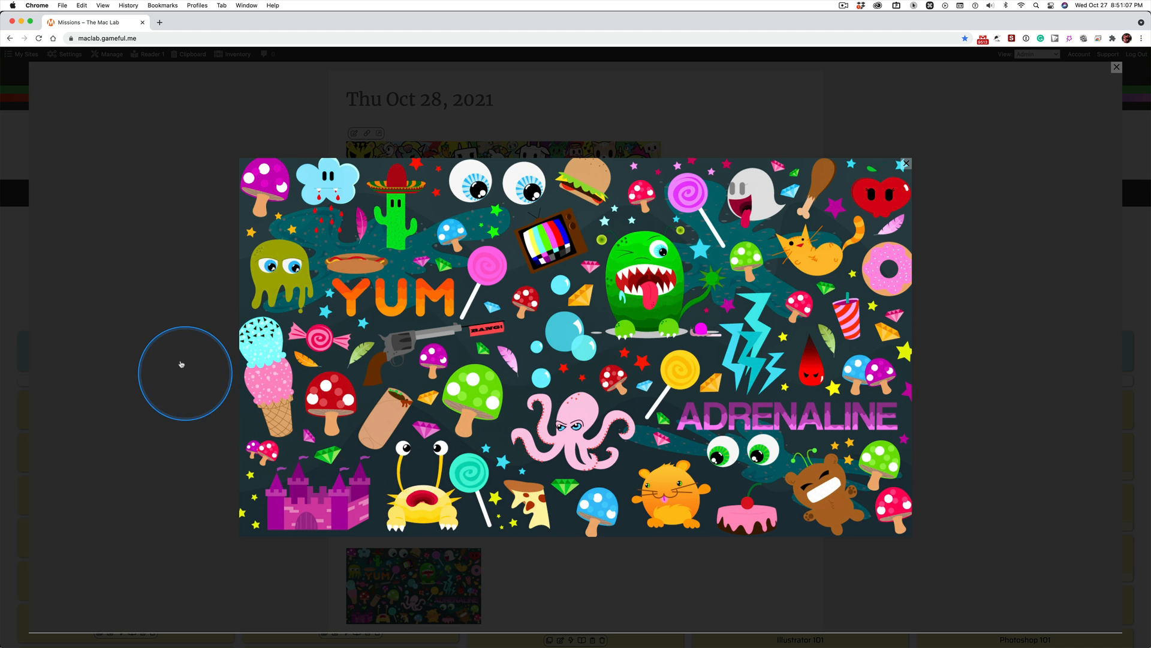
Close the lightbox and scroll down to the embedded video and Week 12 agenda list.
click(905, 163)
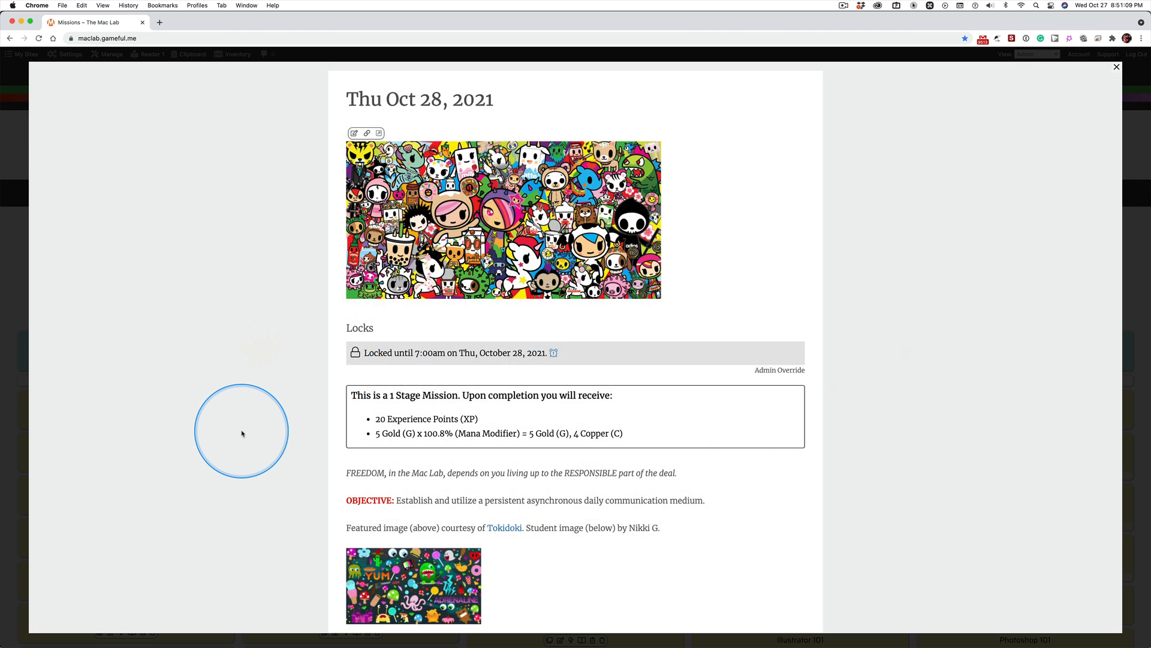
scroll(down, 3)
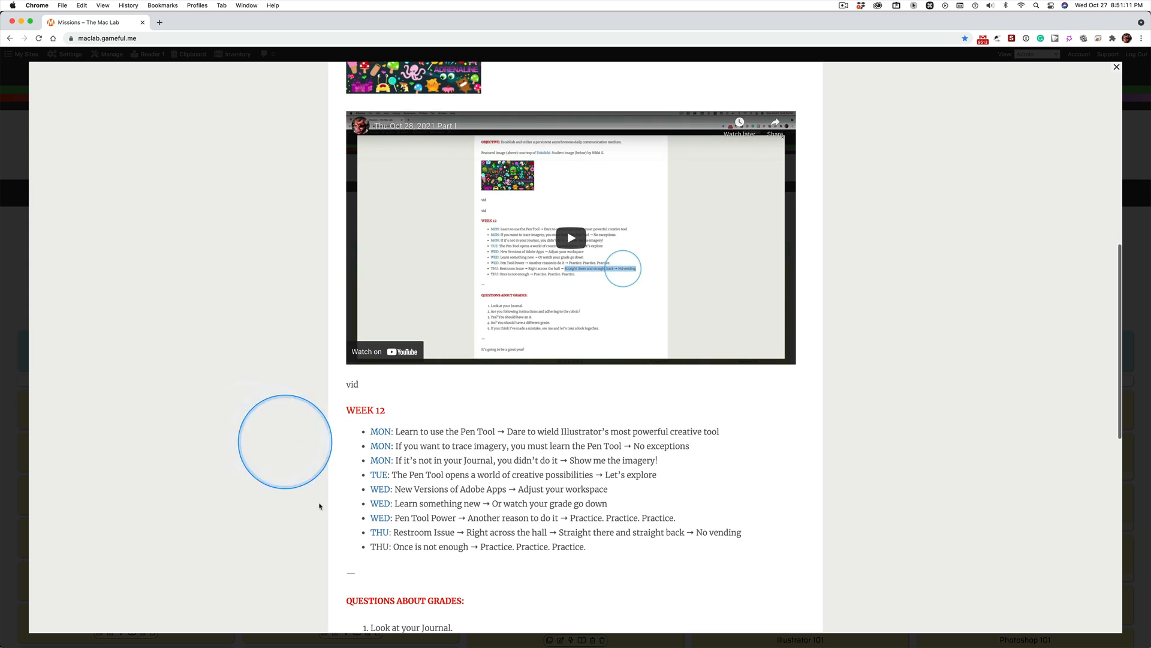